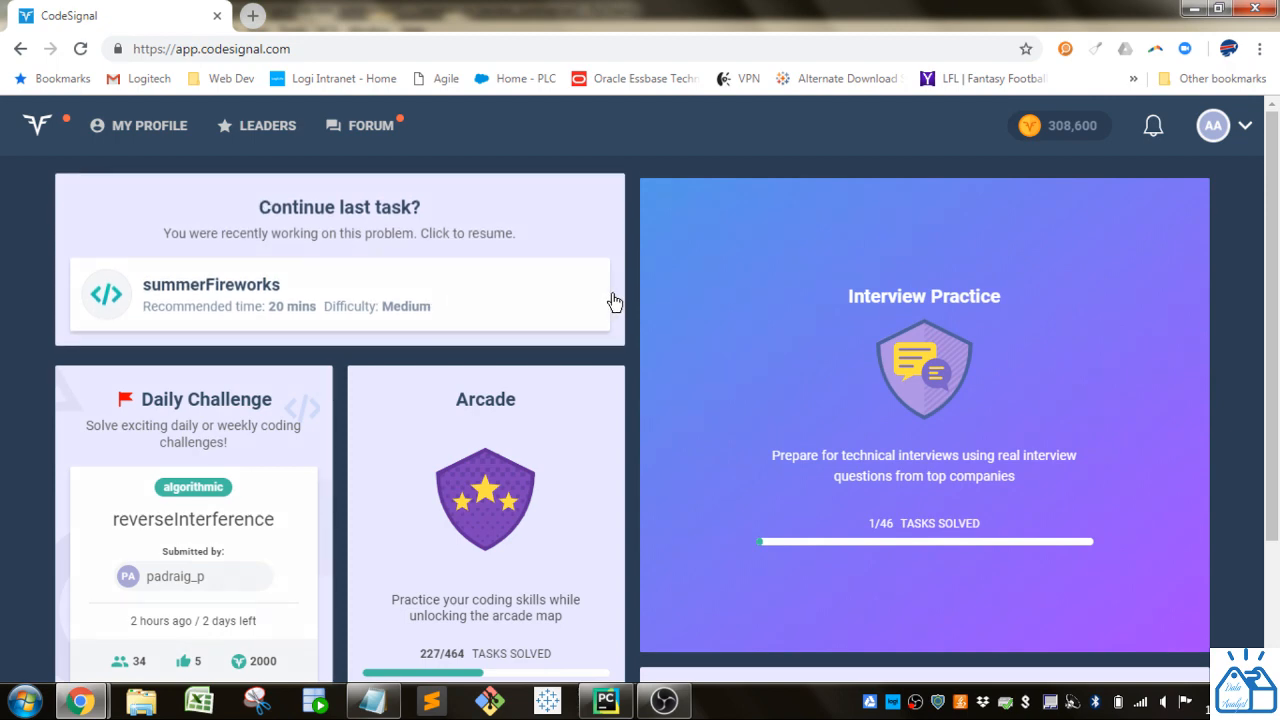
Go from the dashboard through Arcade to the Databases map and reach the five solved Welcome to the Table tasks.
scroll(down, 3)
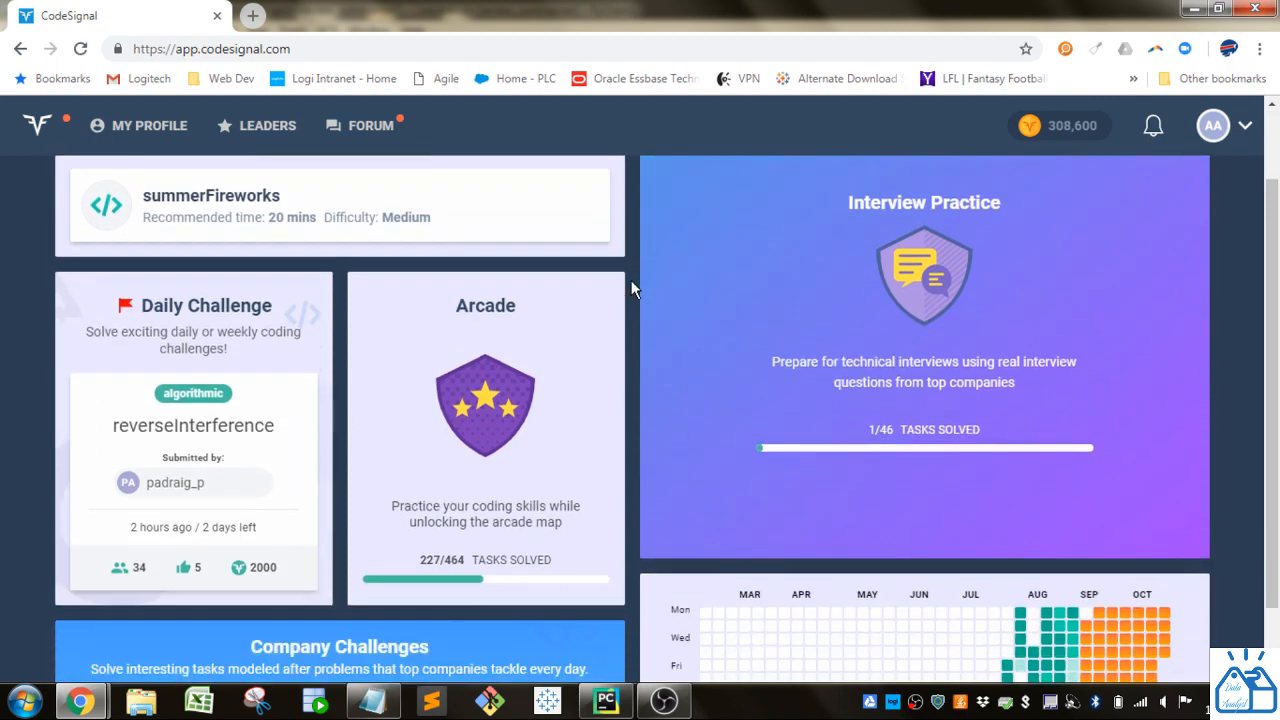
click(484, 404)
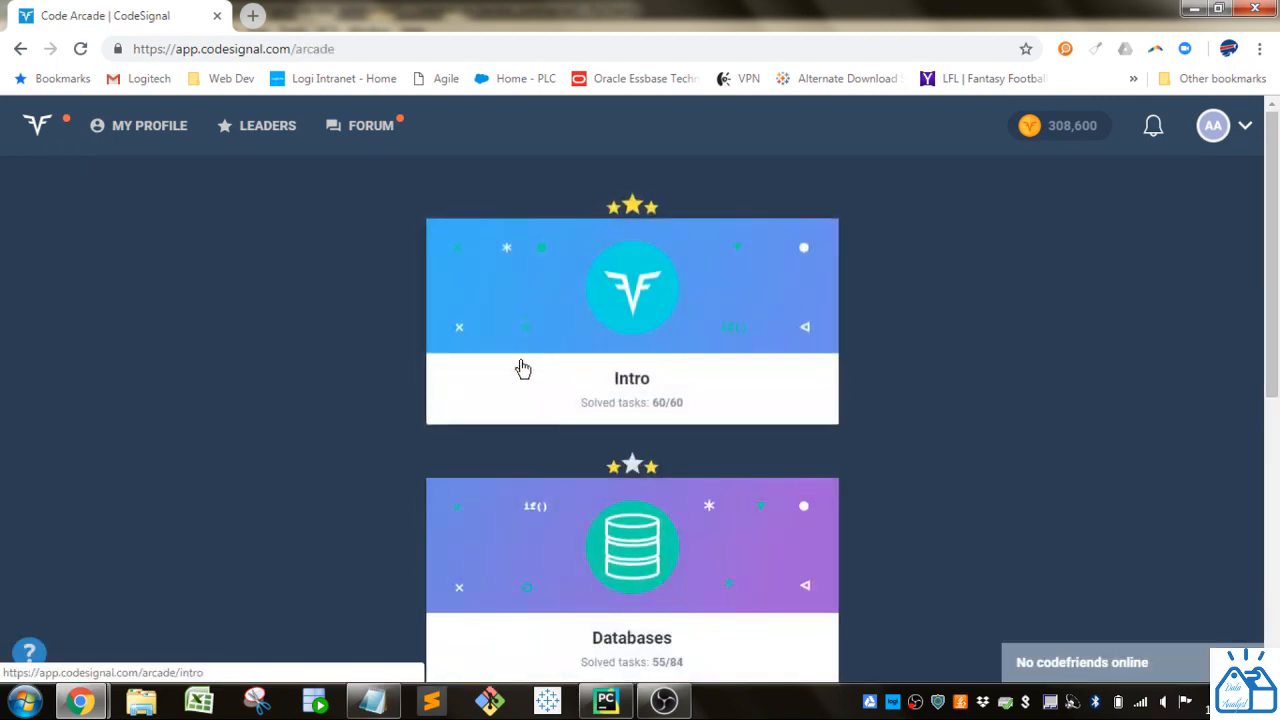
click(632, 544)
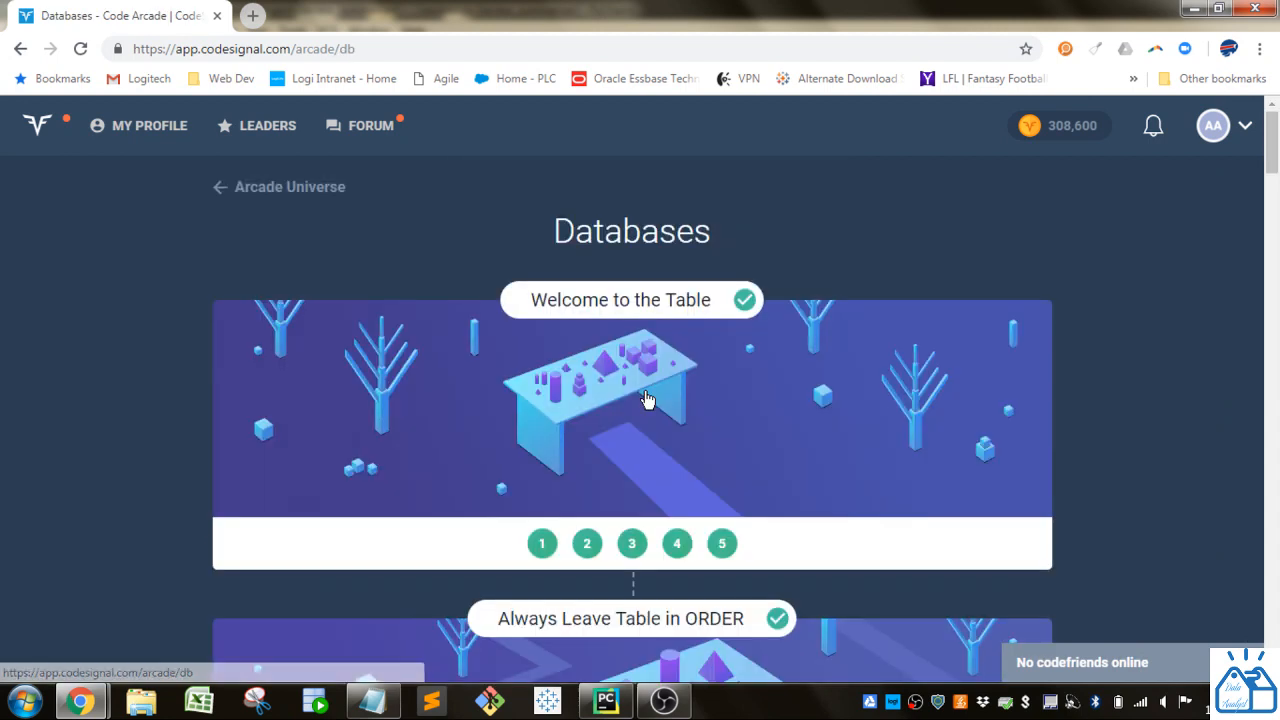
scroll(down, 3)
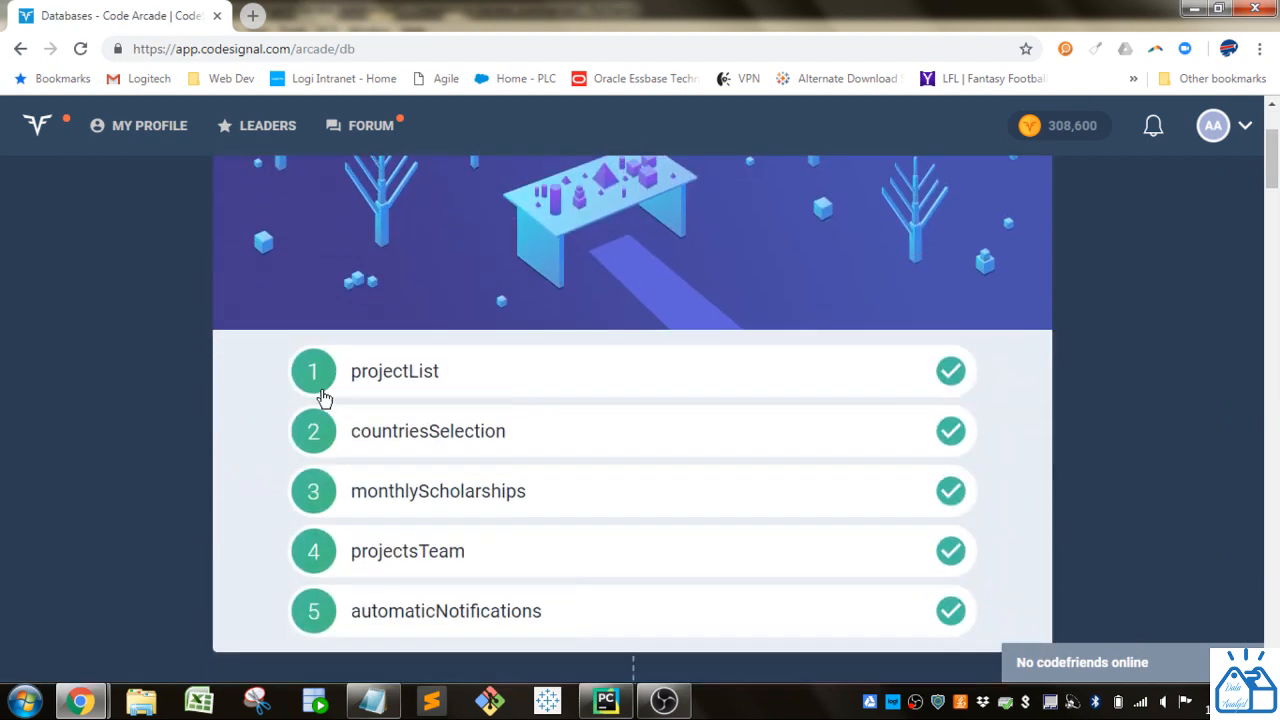
scroll(down, 3)
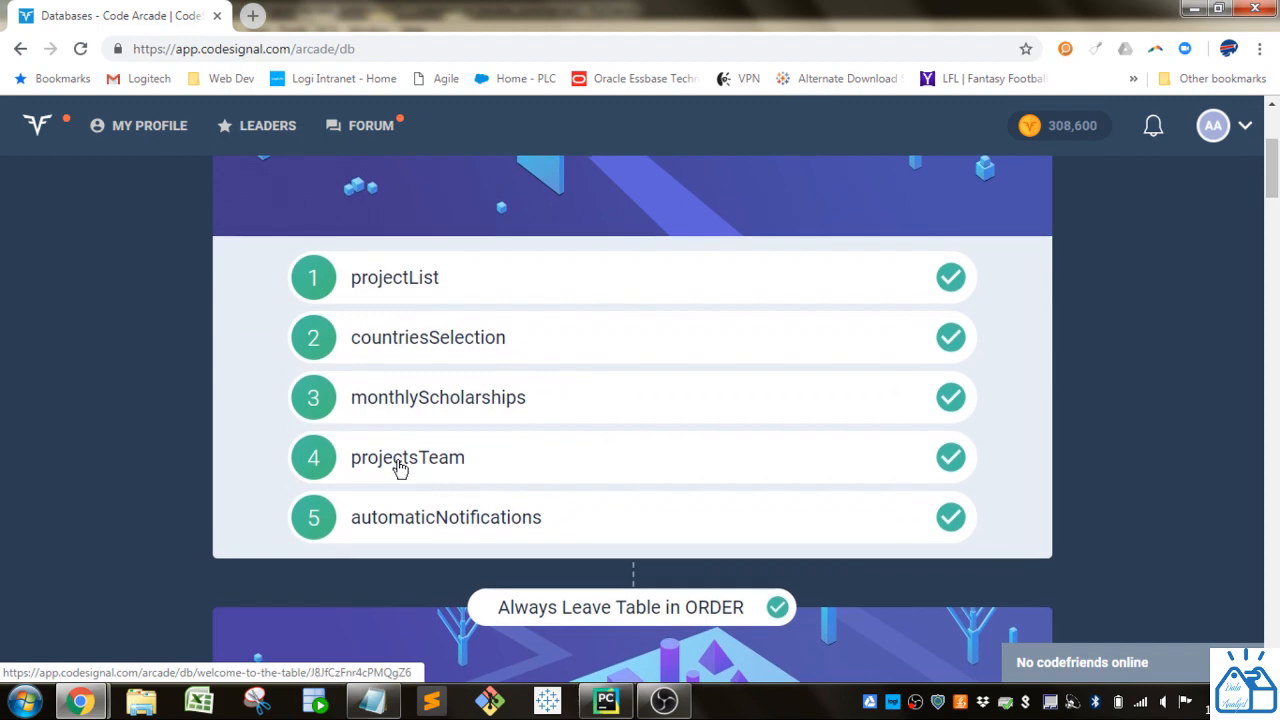
Open projectsTeam and read its description down to the example projectLog table beside the existing solution.
click(408, 456)
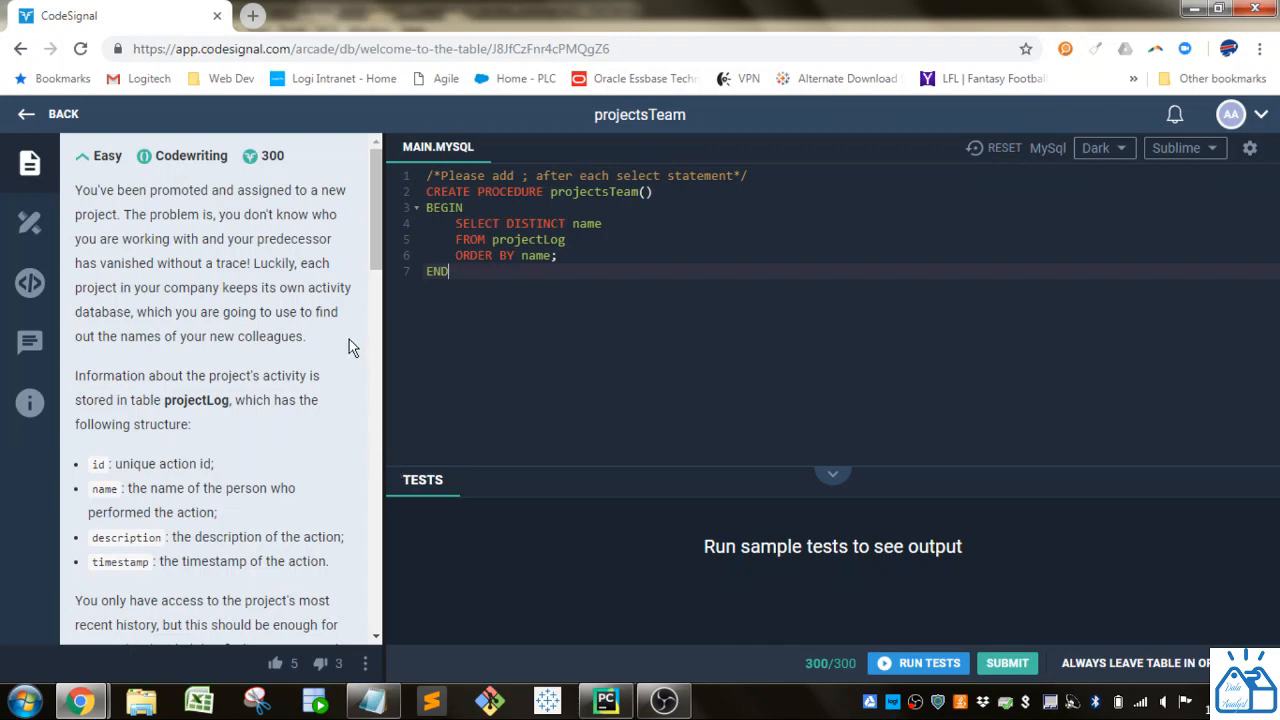
scroll(down, 3)
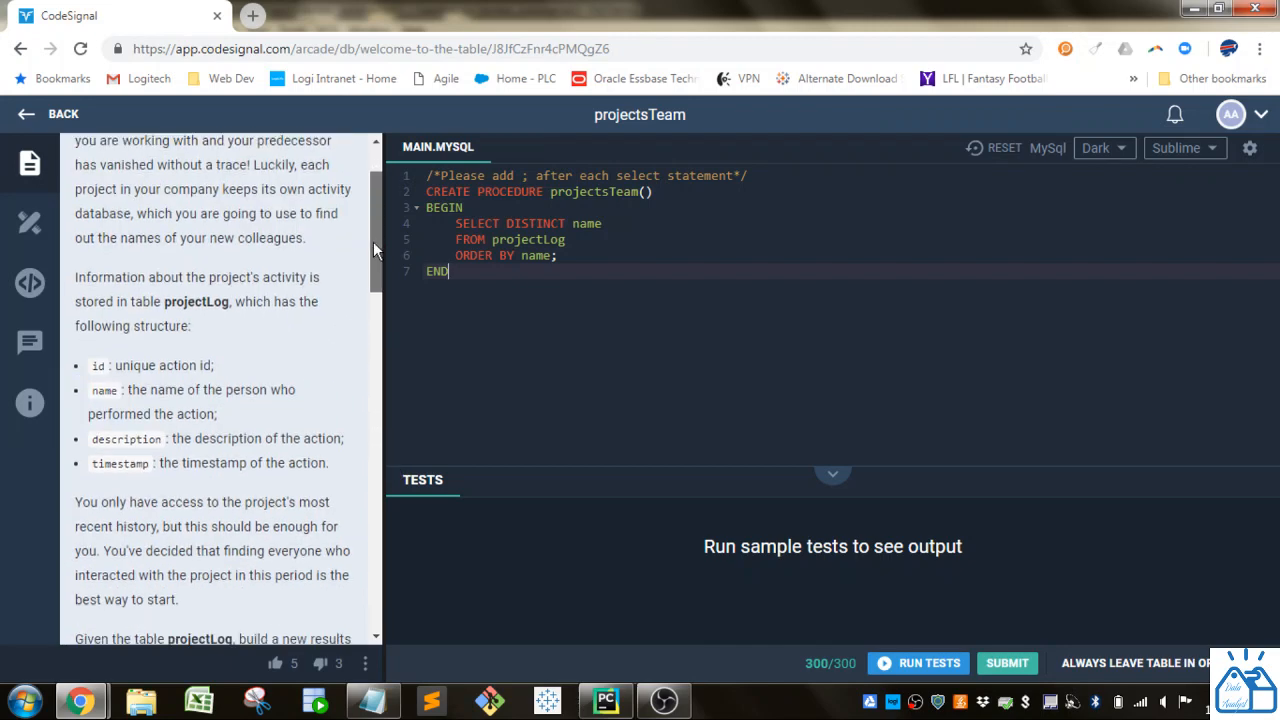
scroll(down, 3)
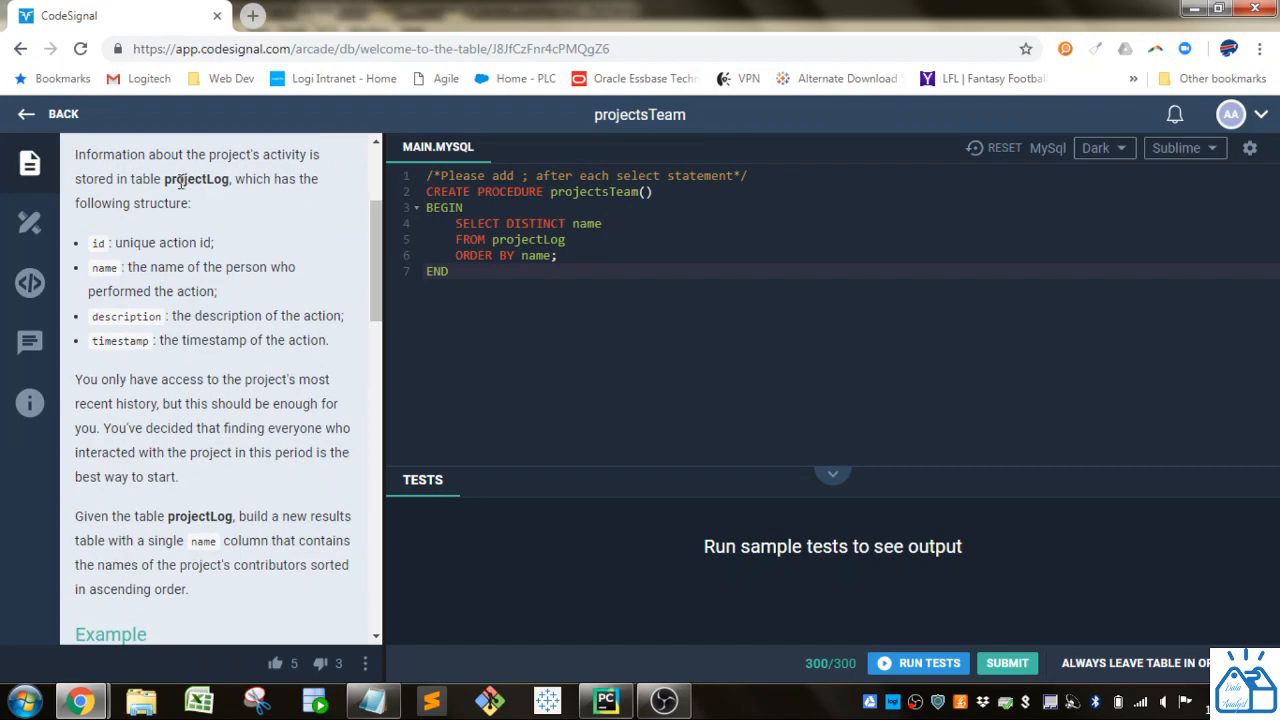
mouse_move(204, 222)
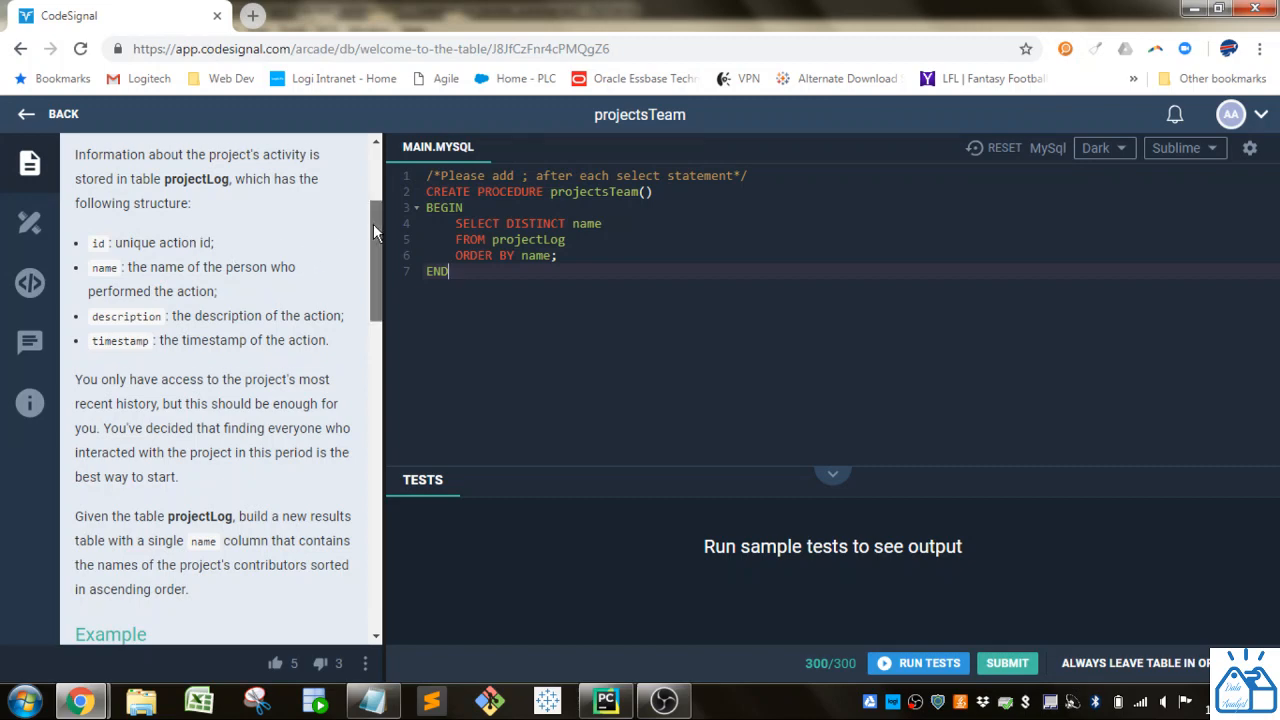
scroll(down, 3)
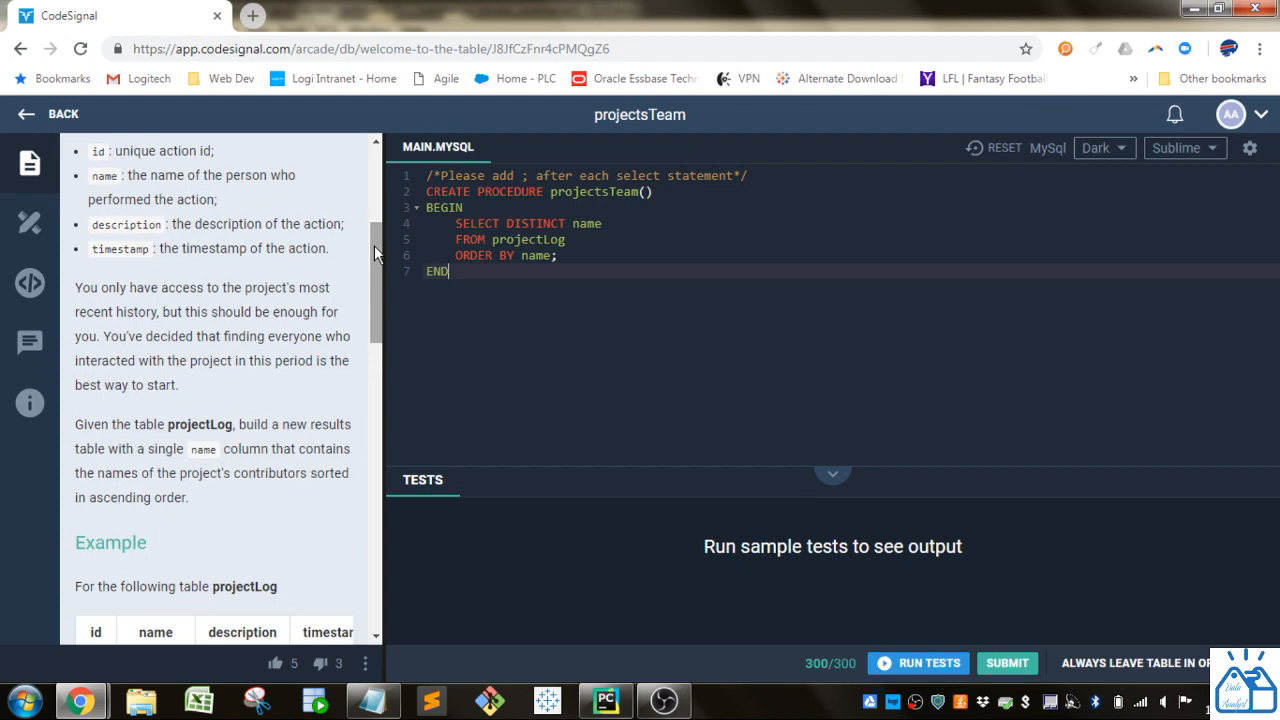
mouse_move(116, 310)
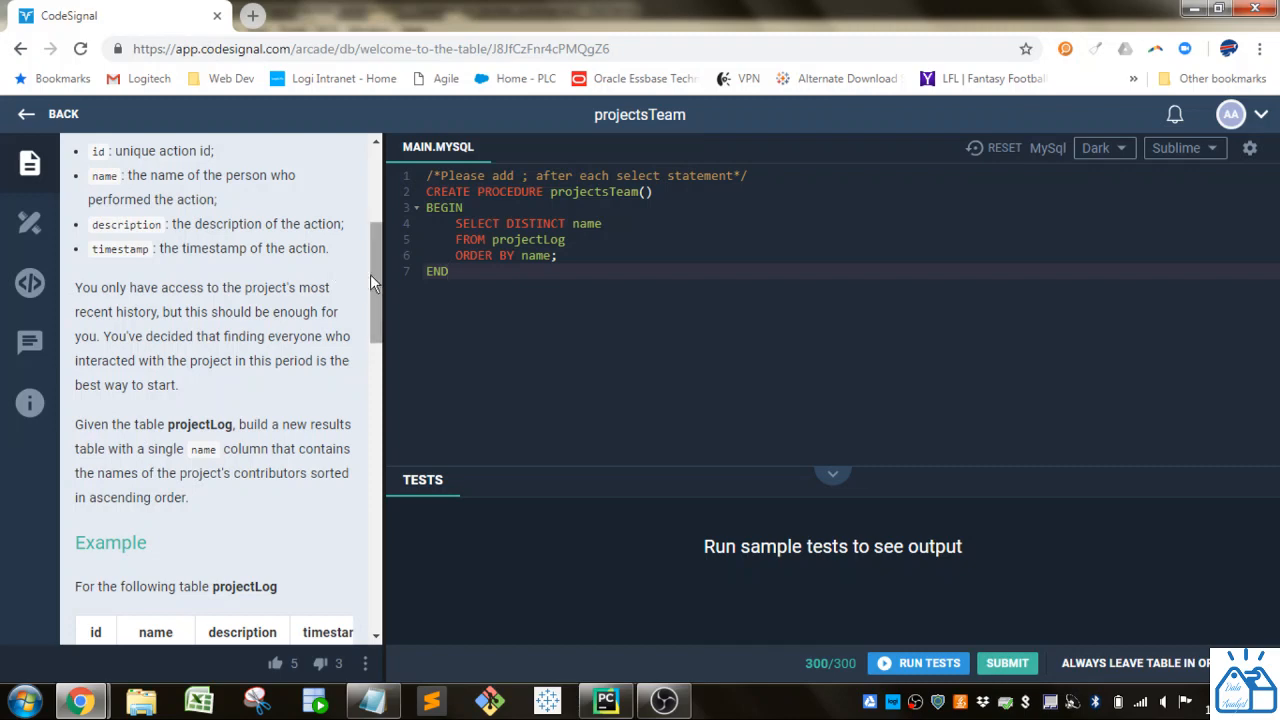
scroll(down, 3)
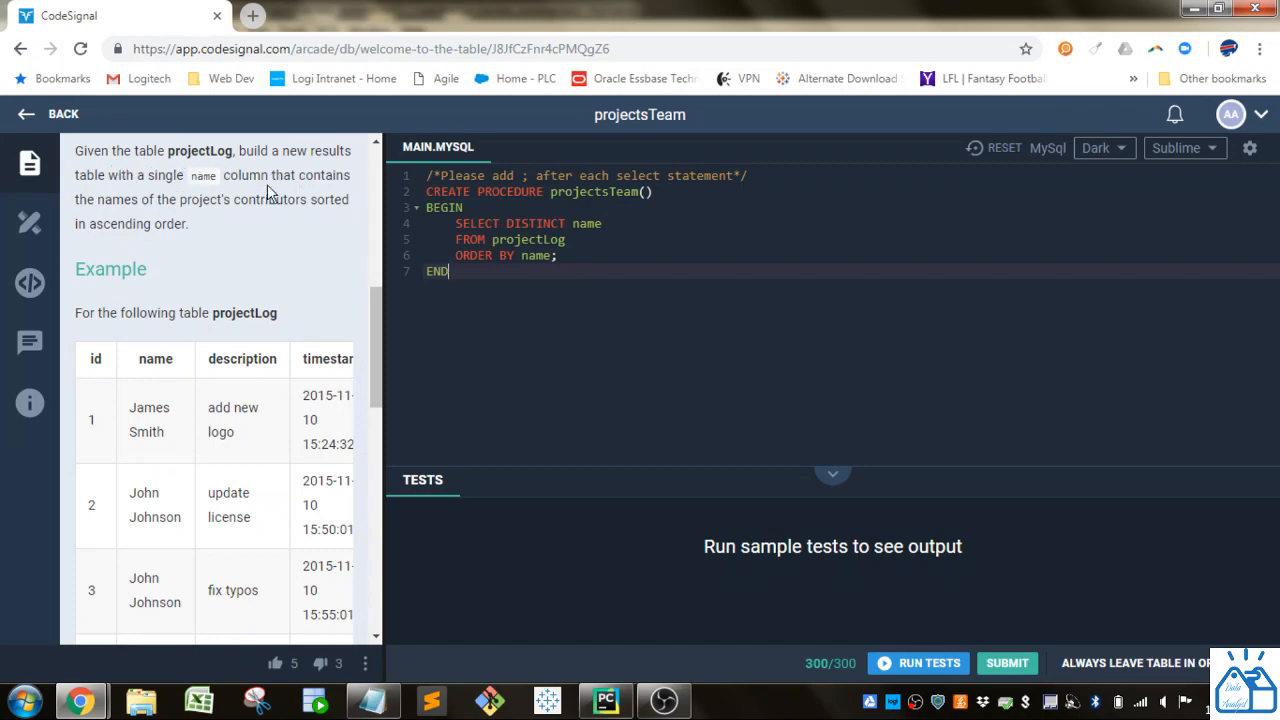
mouse_move(316, 204)
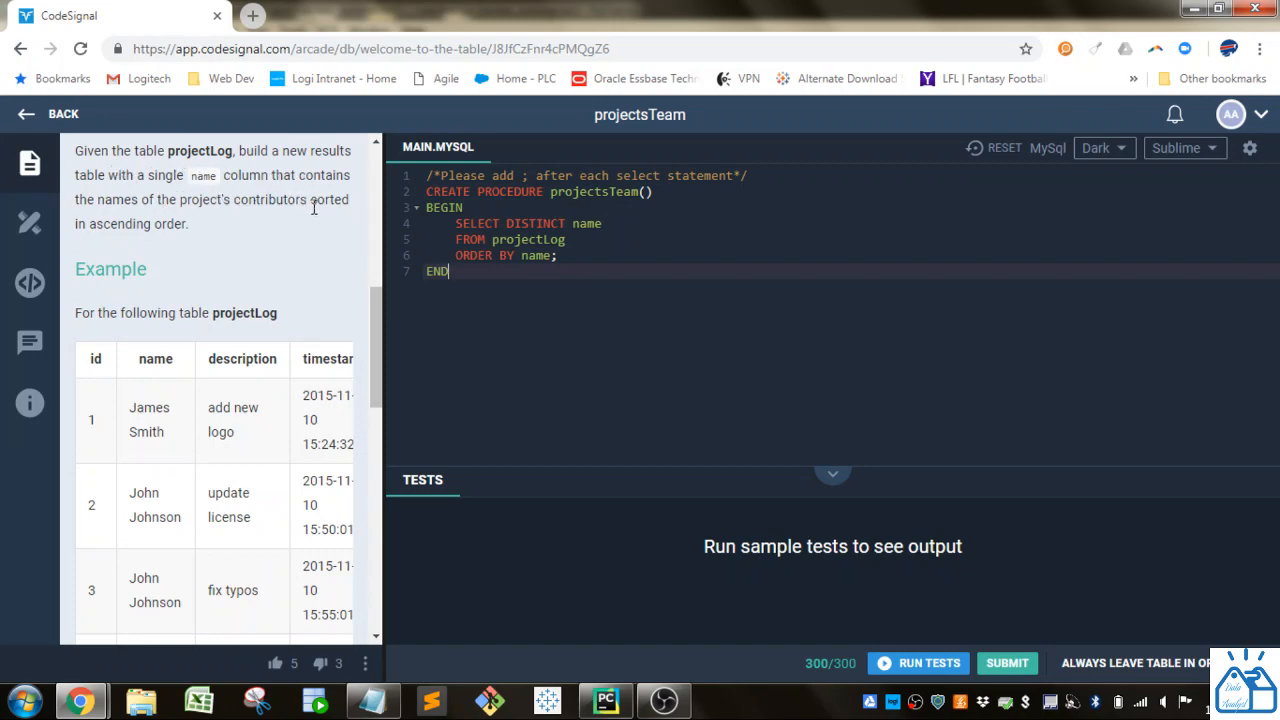
mouse_move(180, 240)
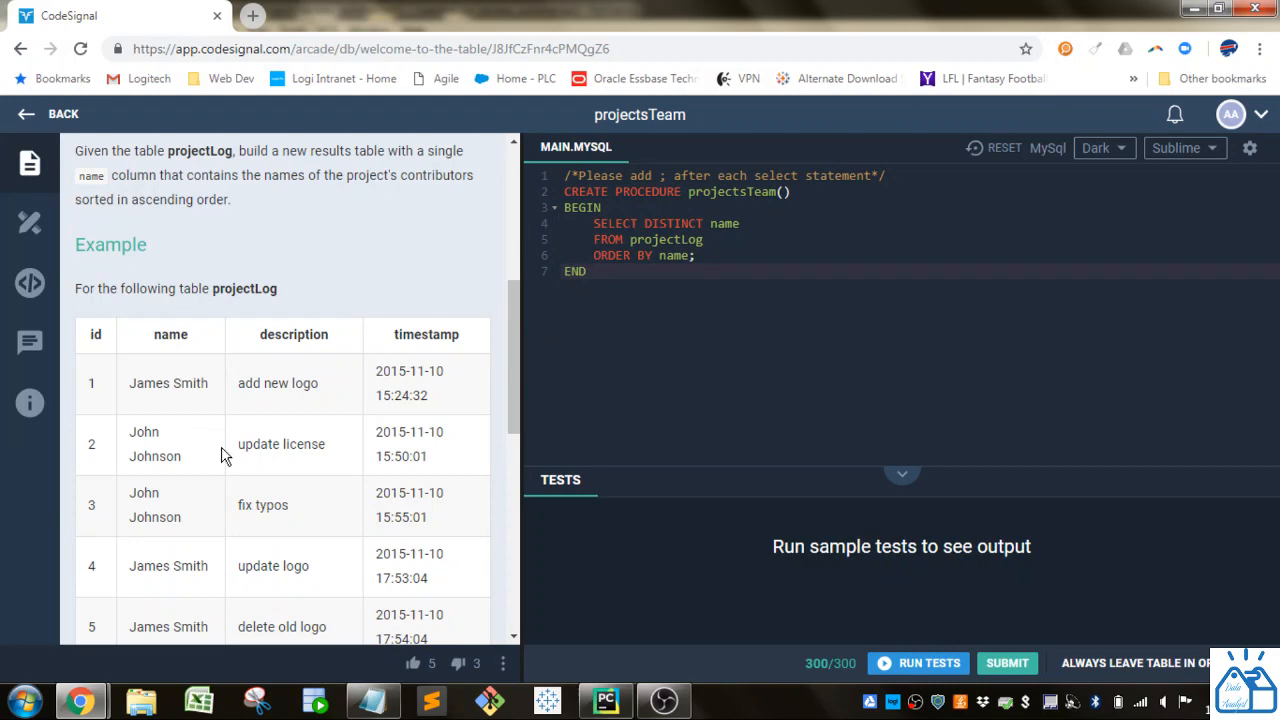
mouse_move(140, 360)
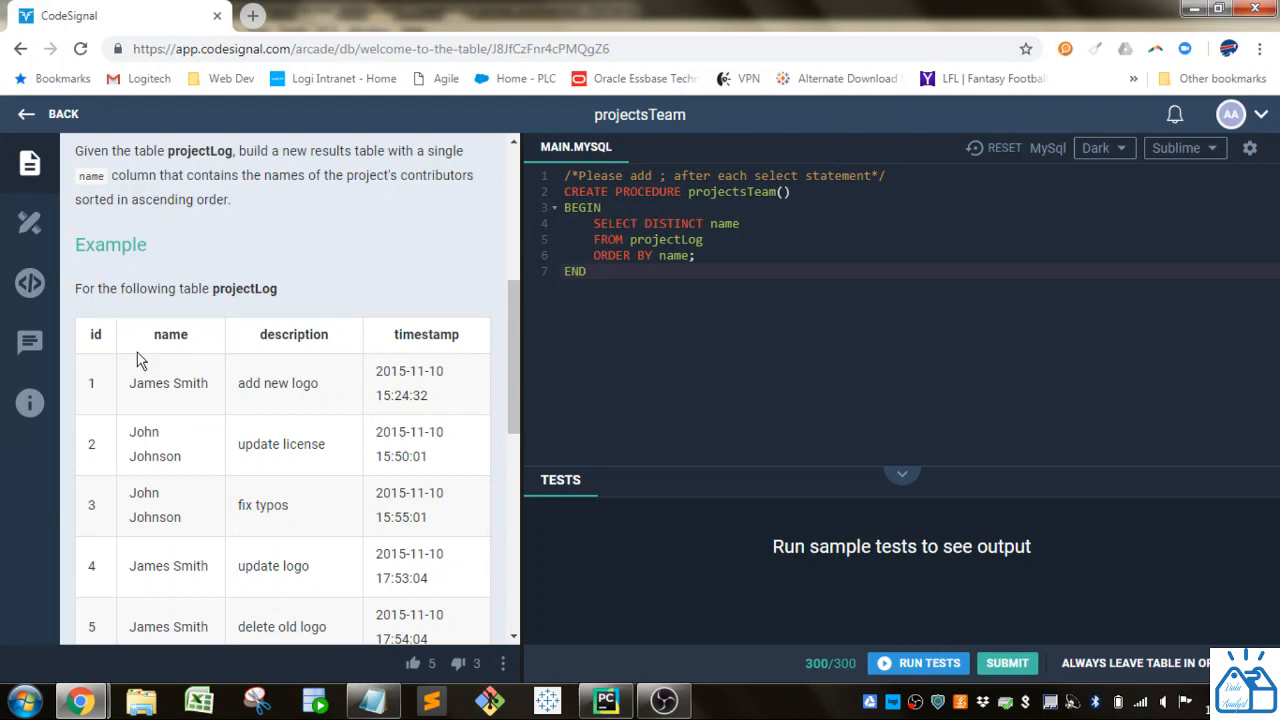
mouse_move(410, 178)
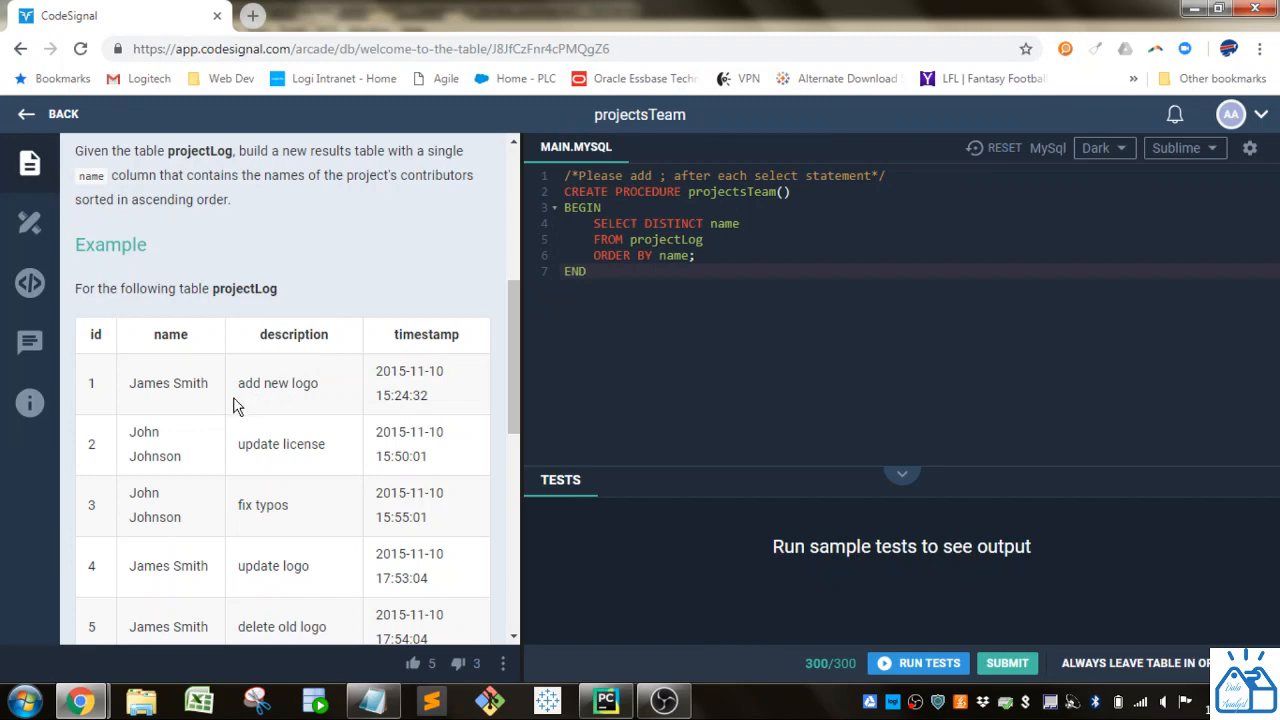
mouse_move(500, 336)
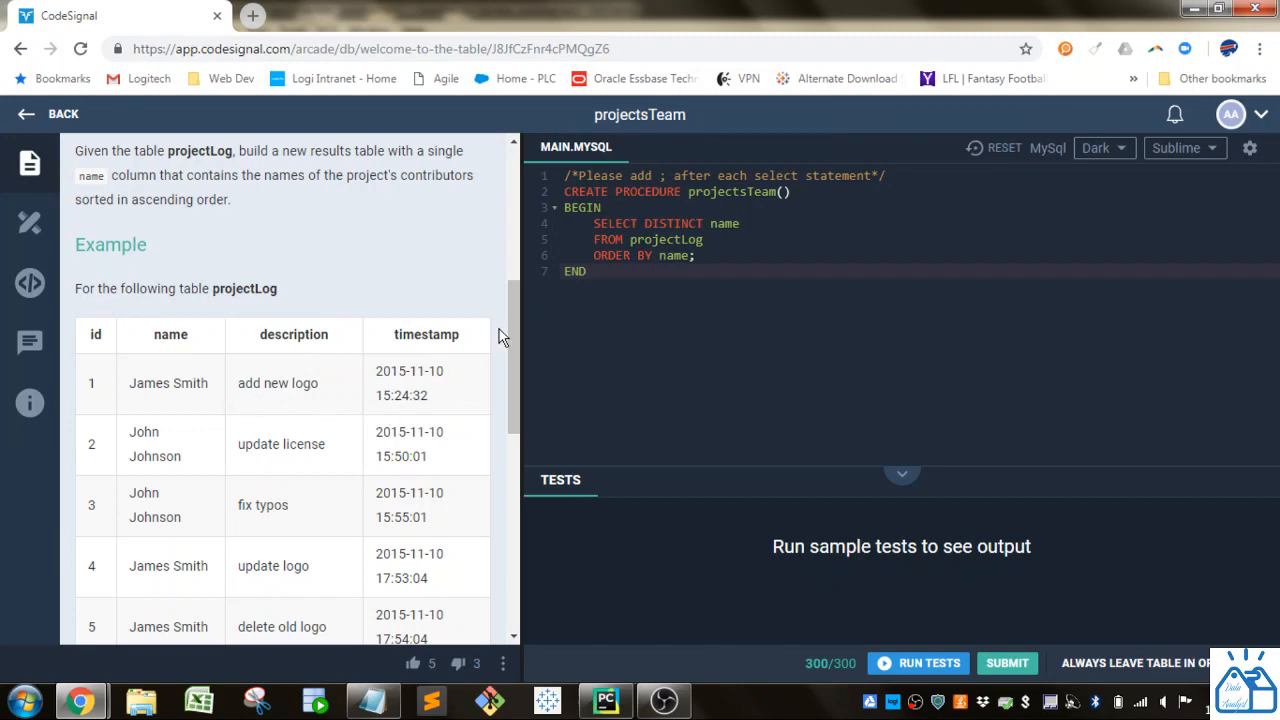
scroll(down, 3)
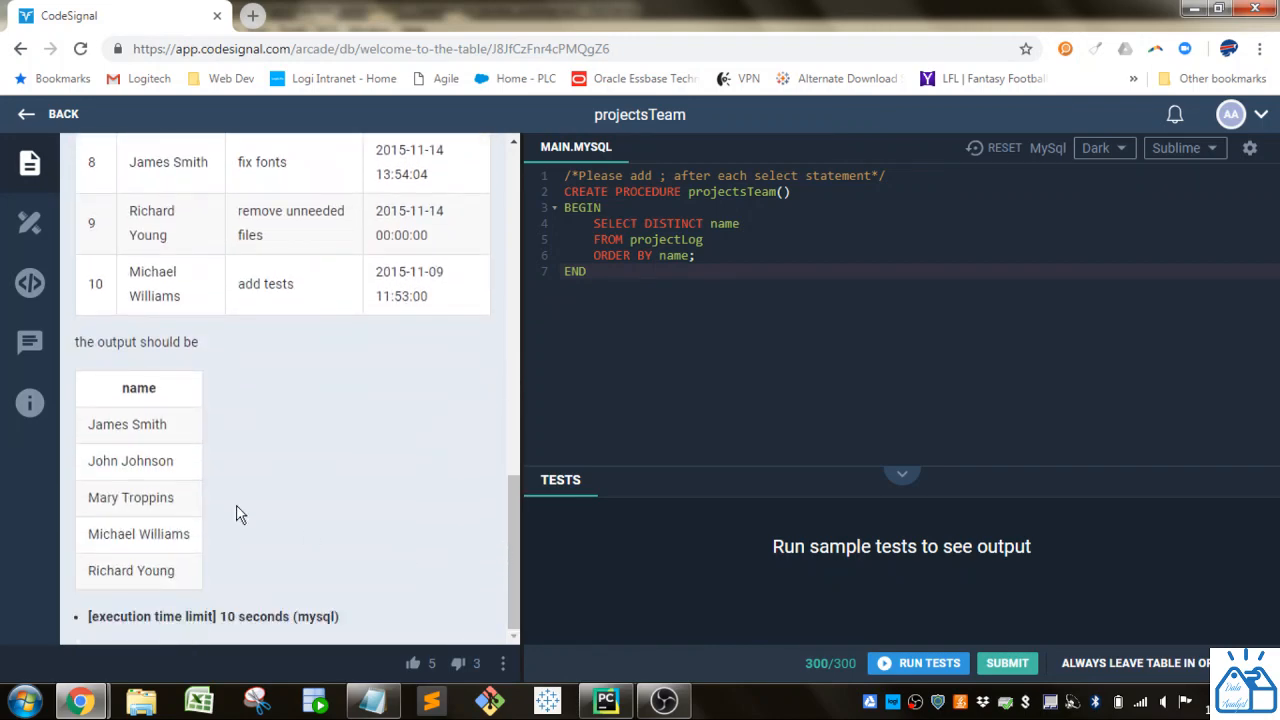
mouse_move(196, 584)
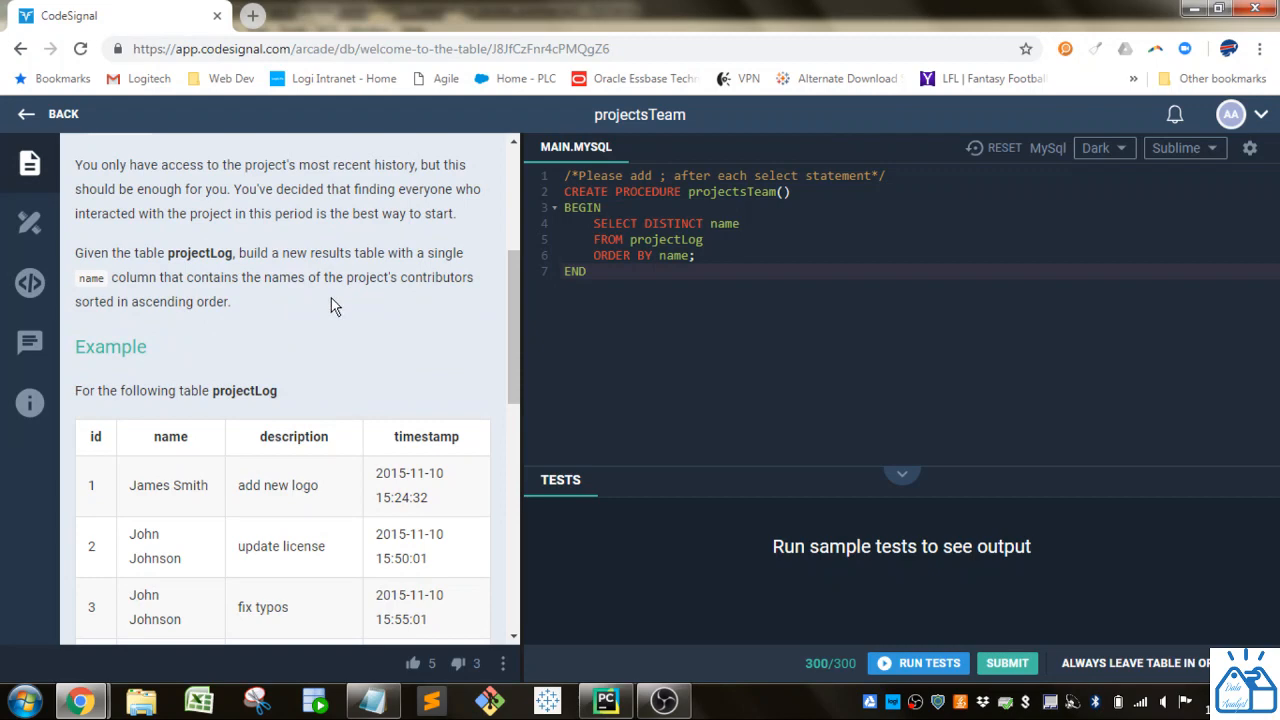
mouse_move(228, 298)
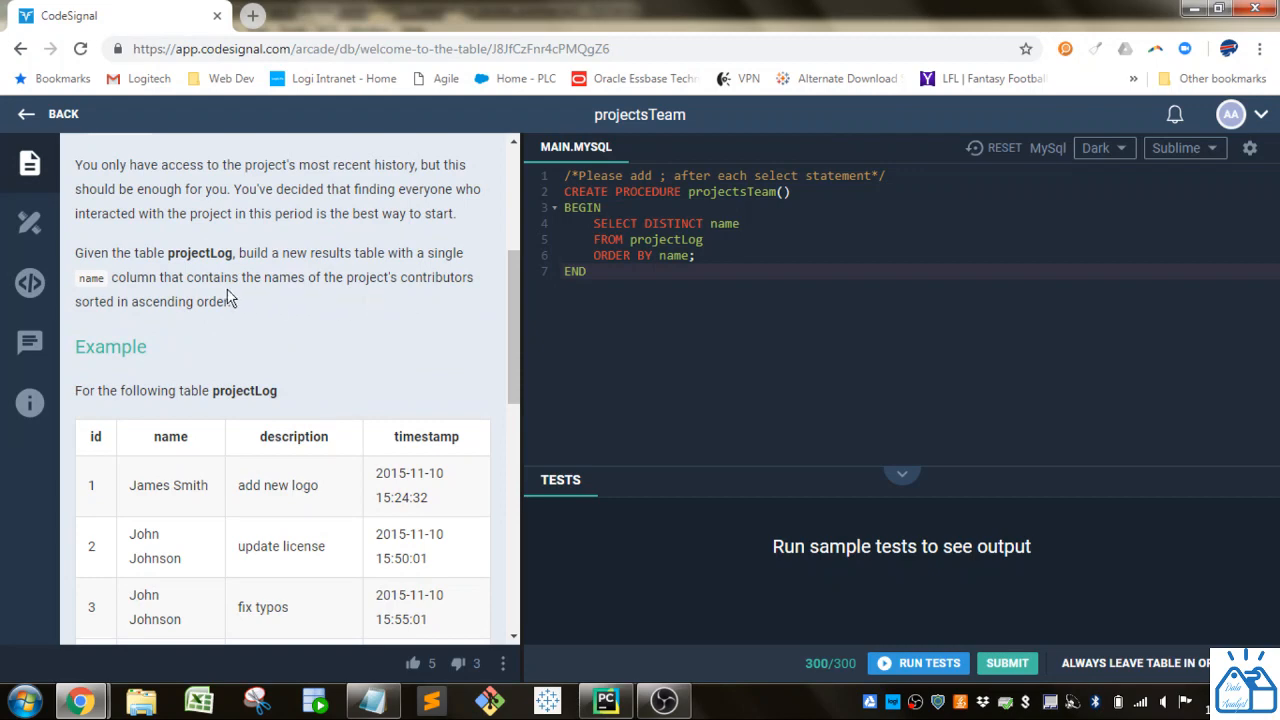
scroll(down, 3)
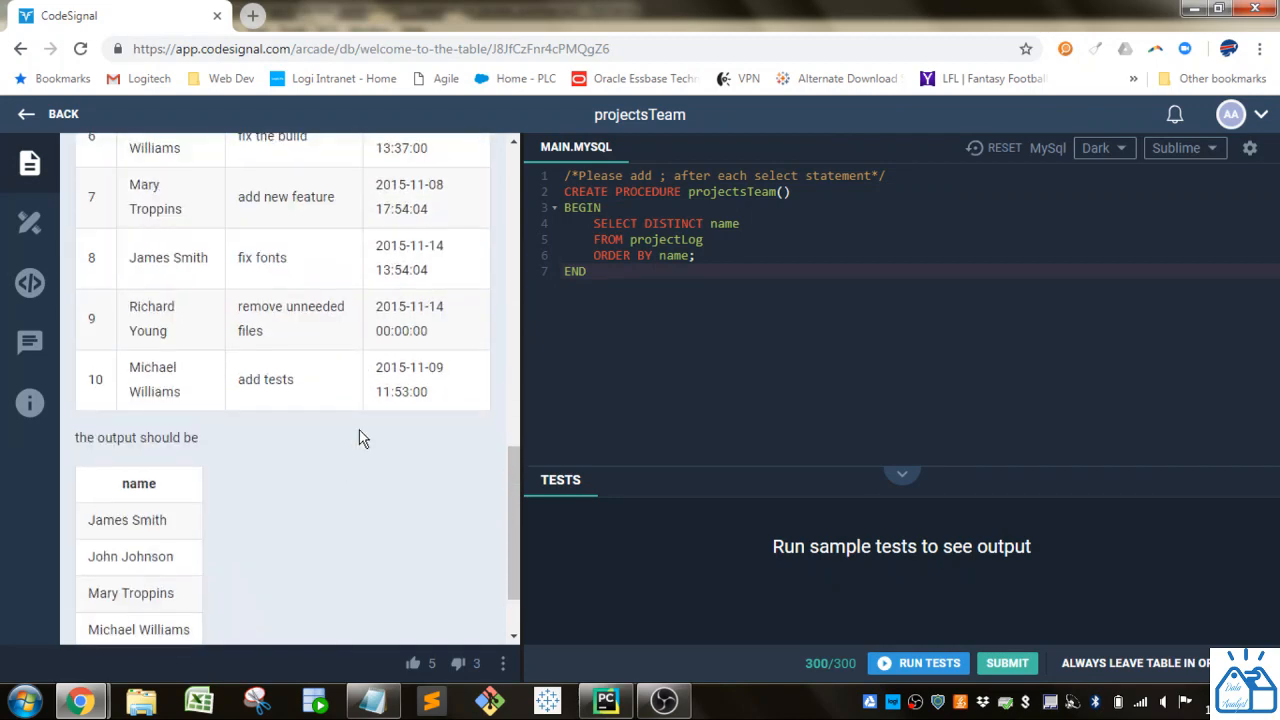
scroll(down, 3)
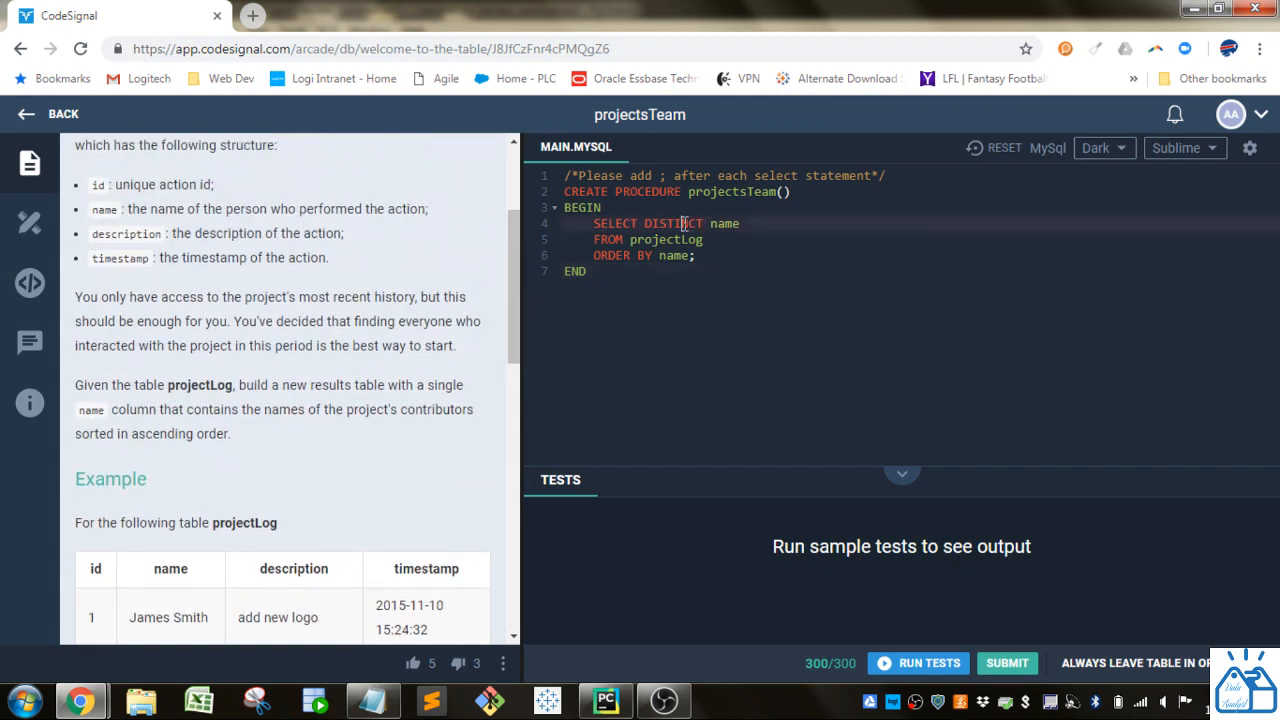
Review the example table, highlighting John Johnson among the expected names.
scroll(down, 3)
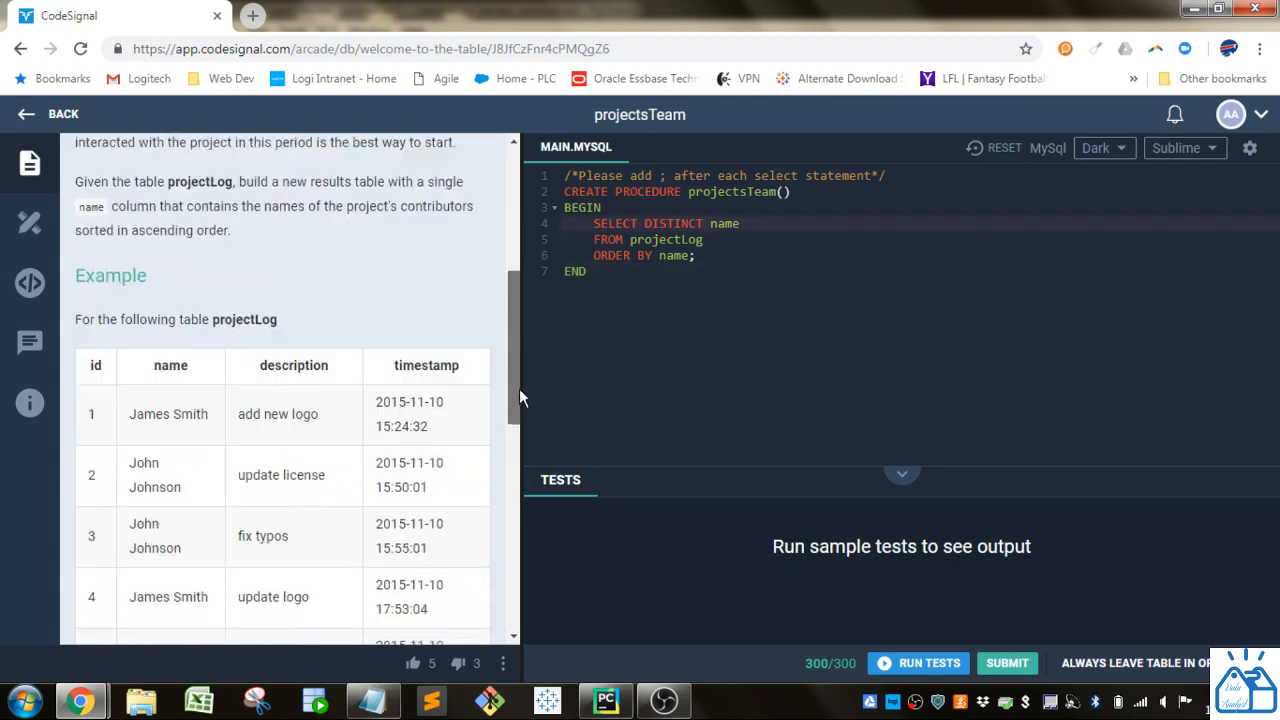
scroll(down, 3)
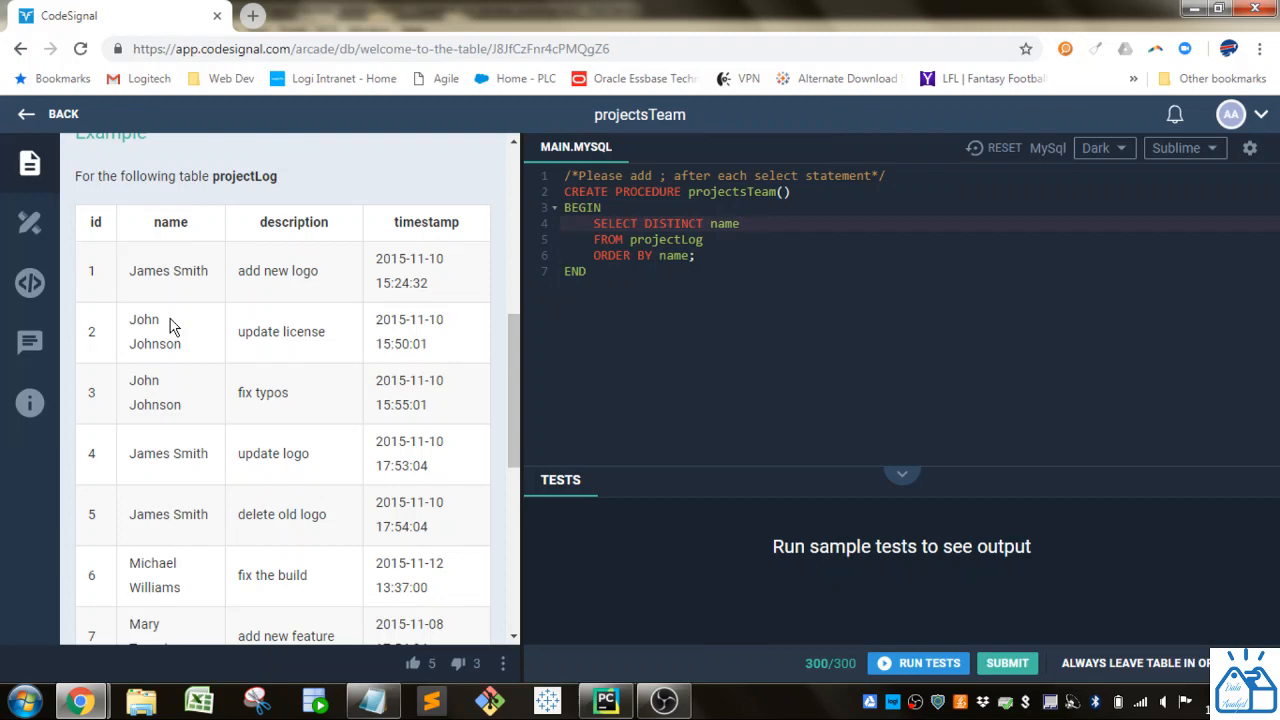
double_click(154, 332)
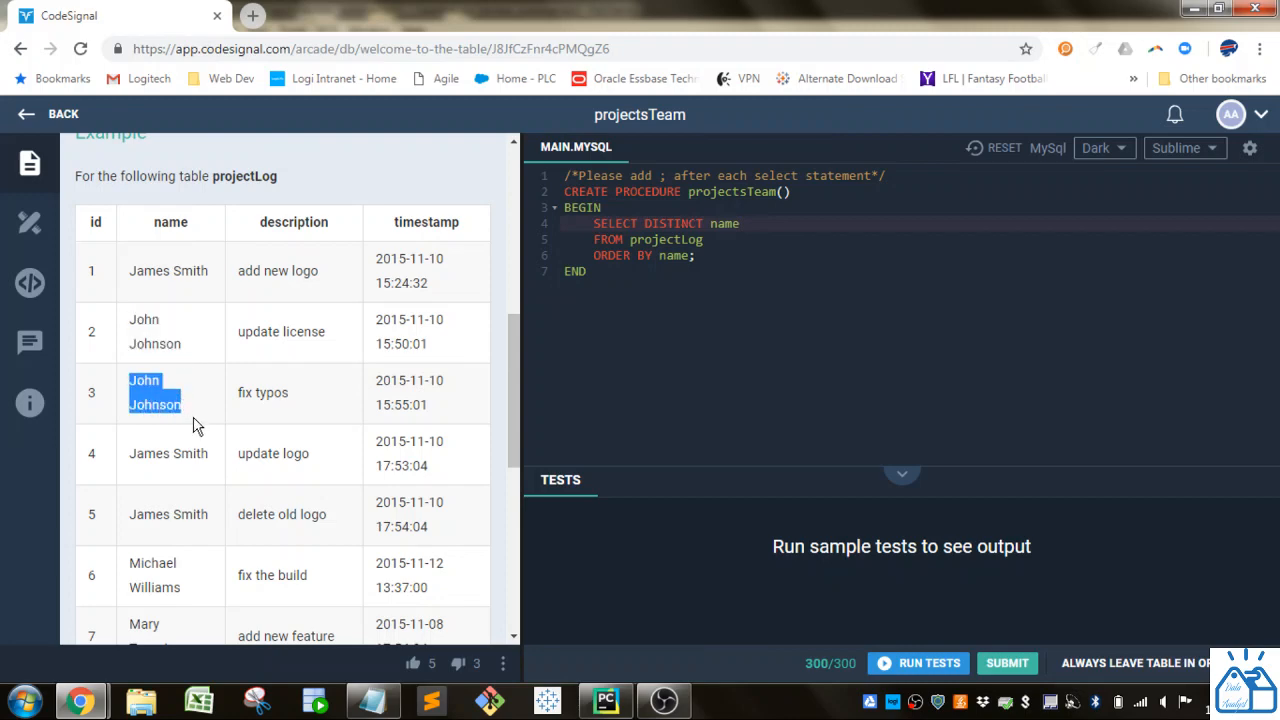
mouse_move(204, 576)
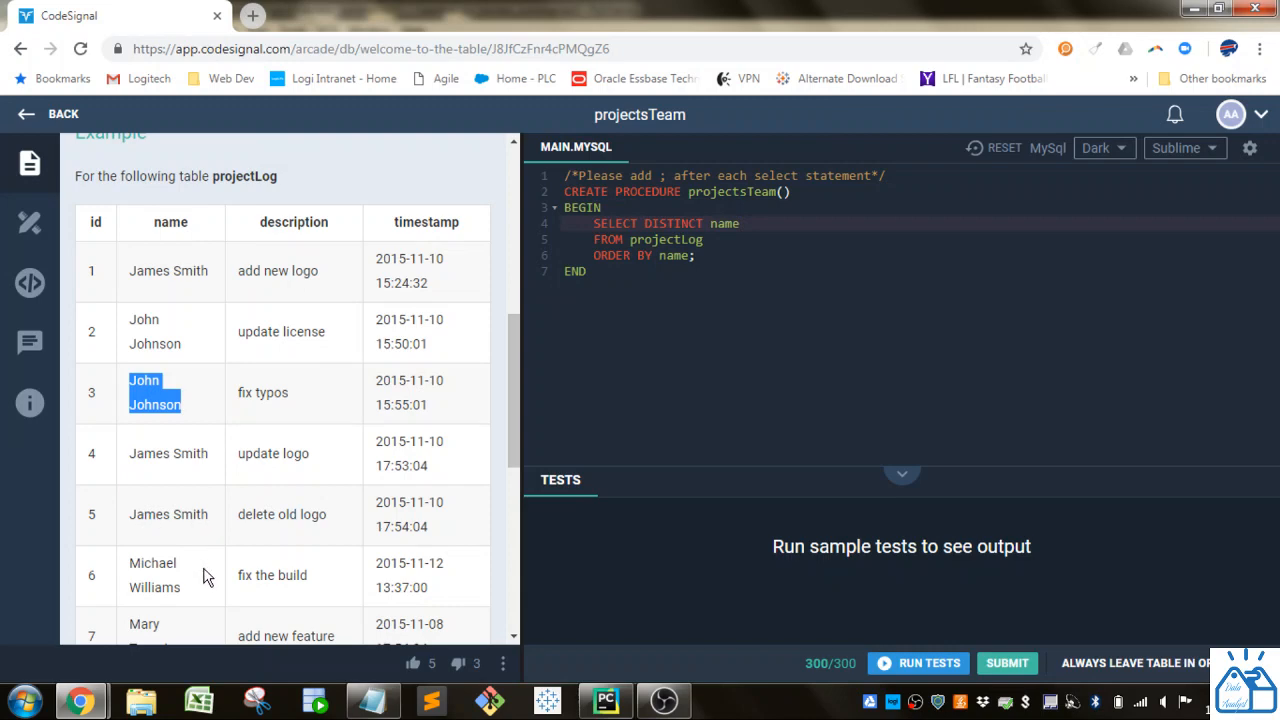
mouse_move(184, 420)
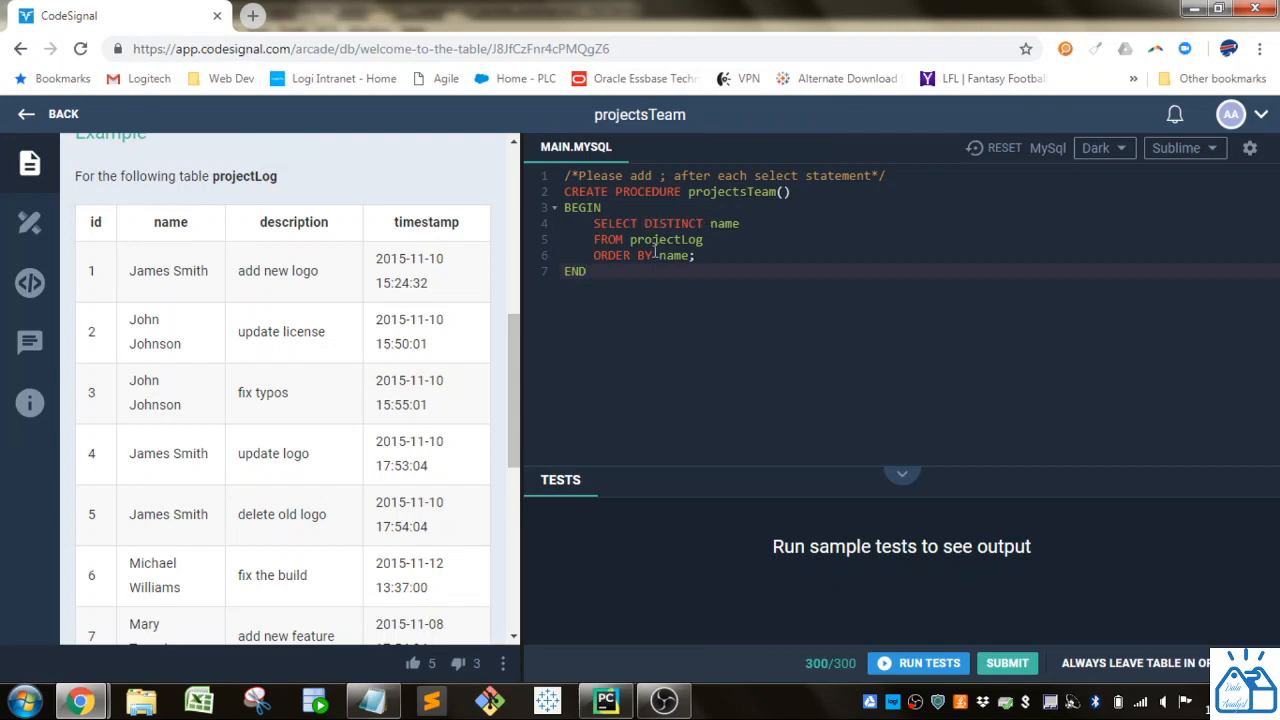
mouse_move(722, 224)
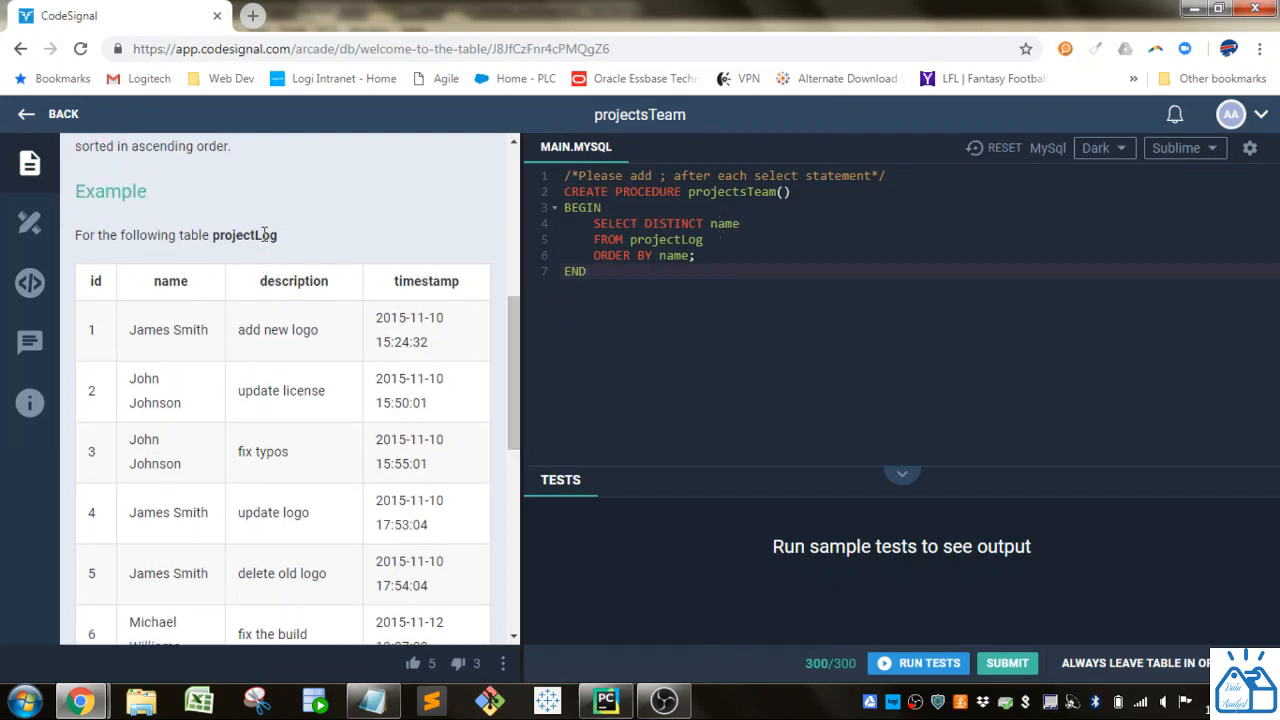
Replace 'name' after ORDER BY with 1 and start the sample tests.
double_click(244, 236)
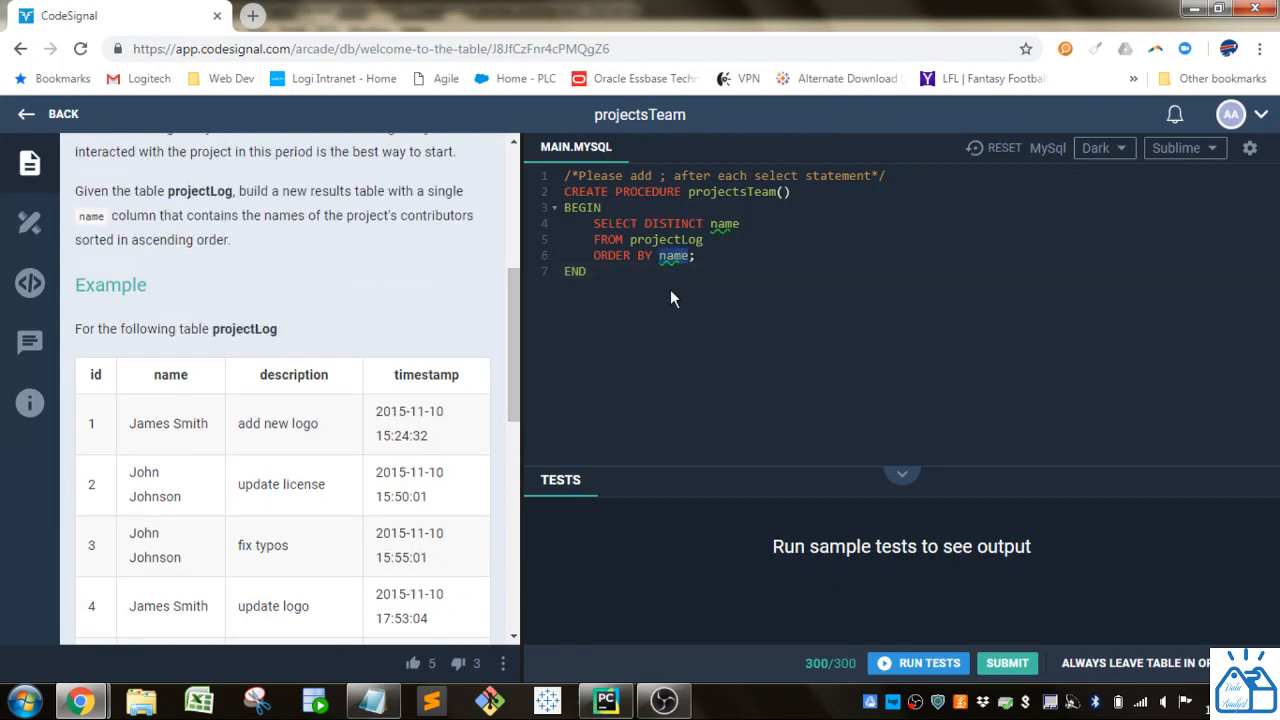
text(1)
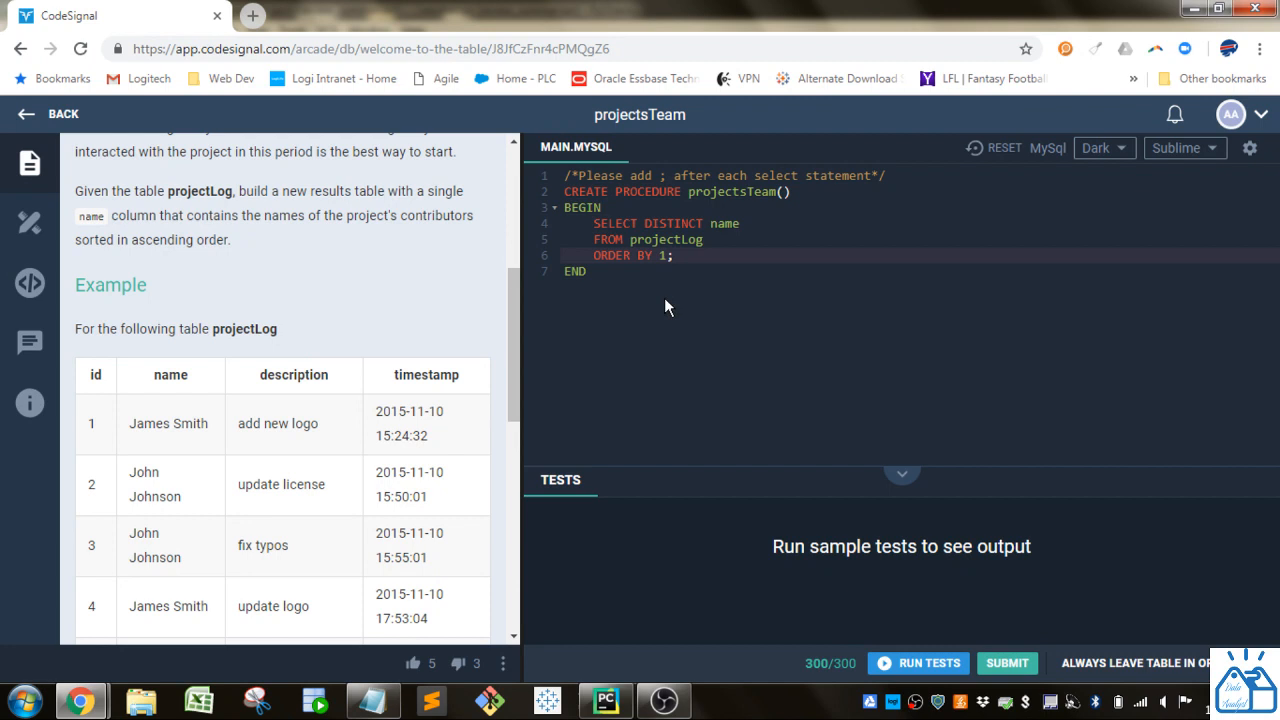
mouse_move(916, 662)
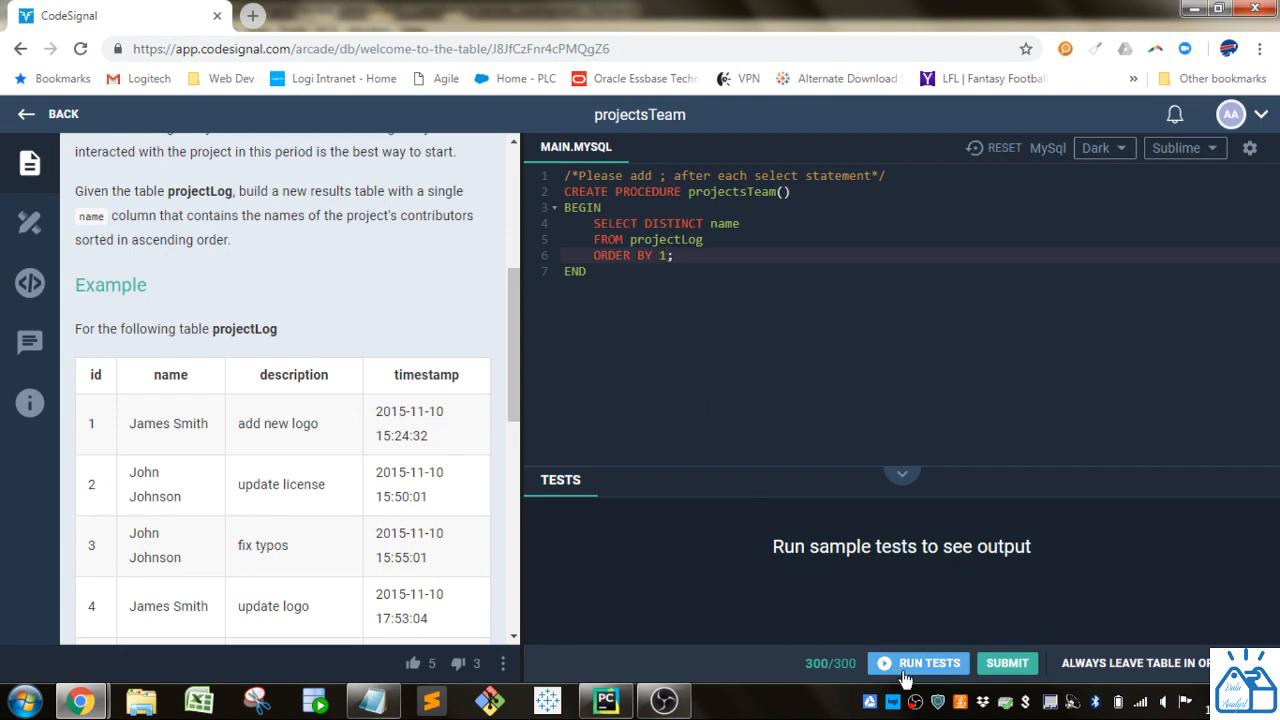
click(916, 664)
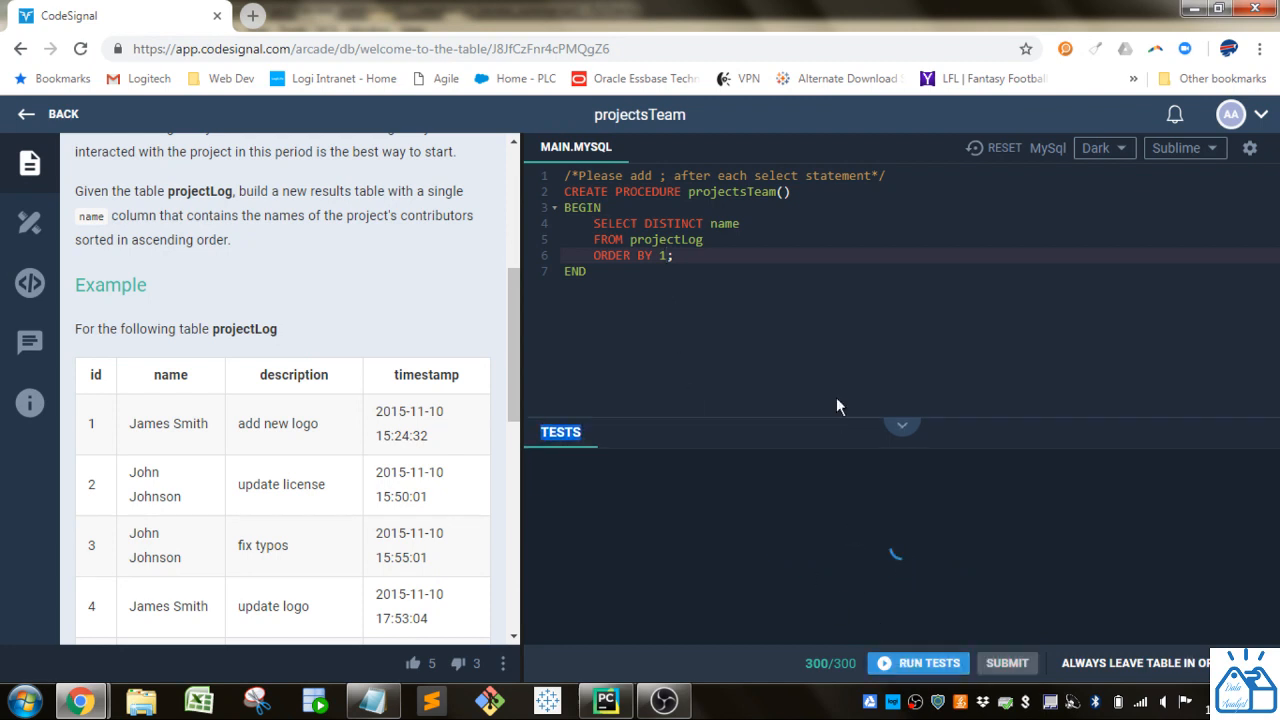
Confirm Test 1 passes, with Output matching the Expected Output list of five names.
click(916, 662)
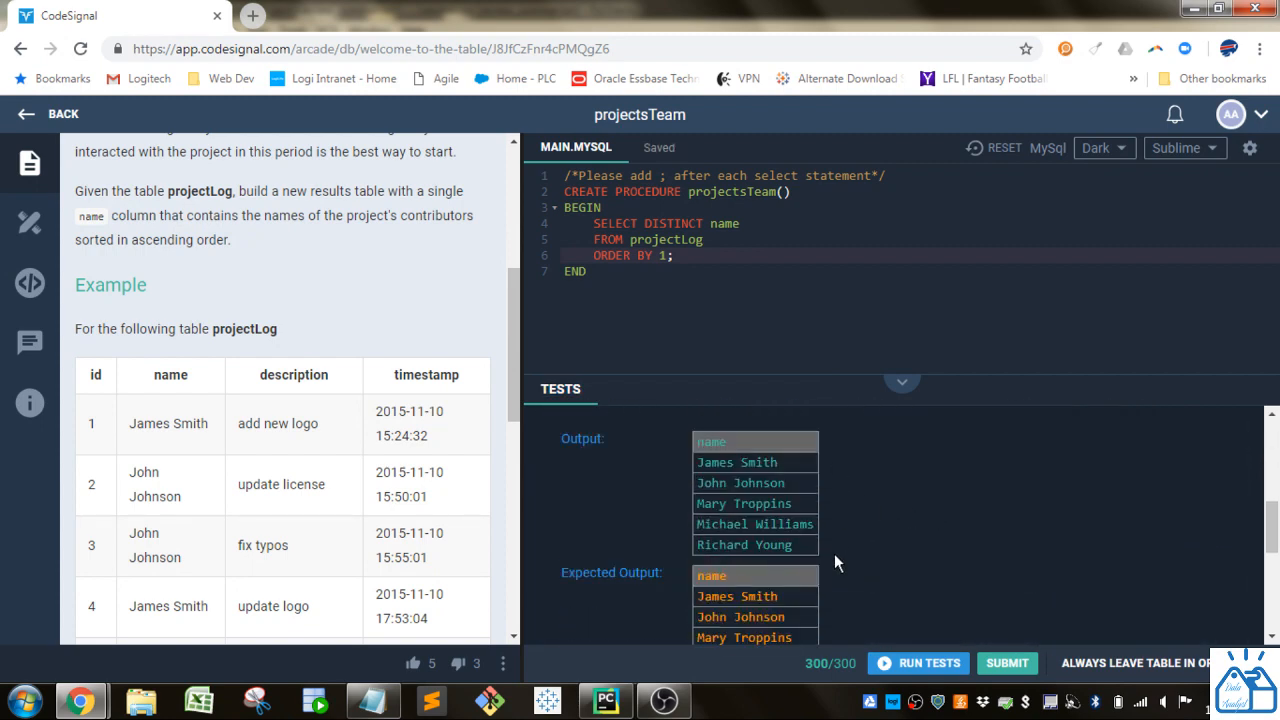
scroll(down, 3)
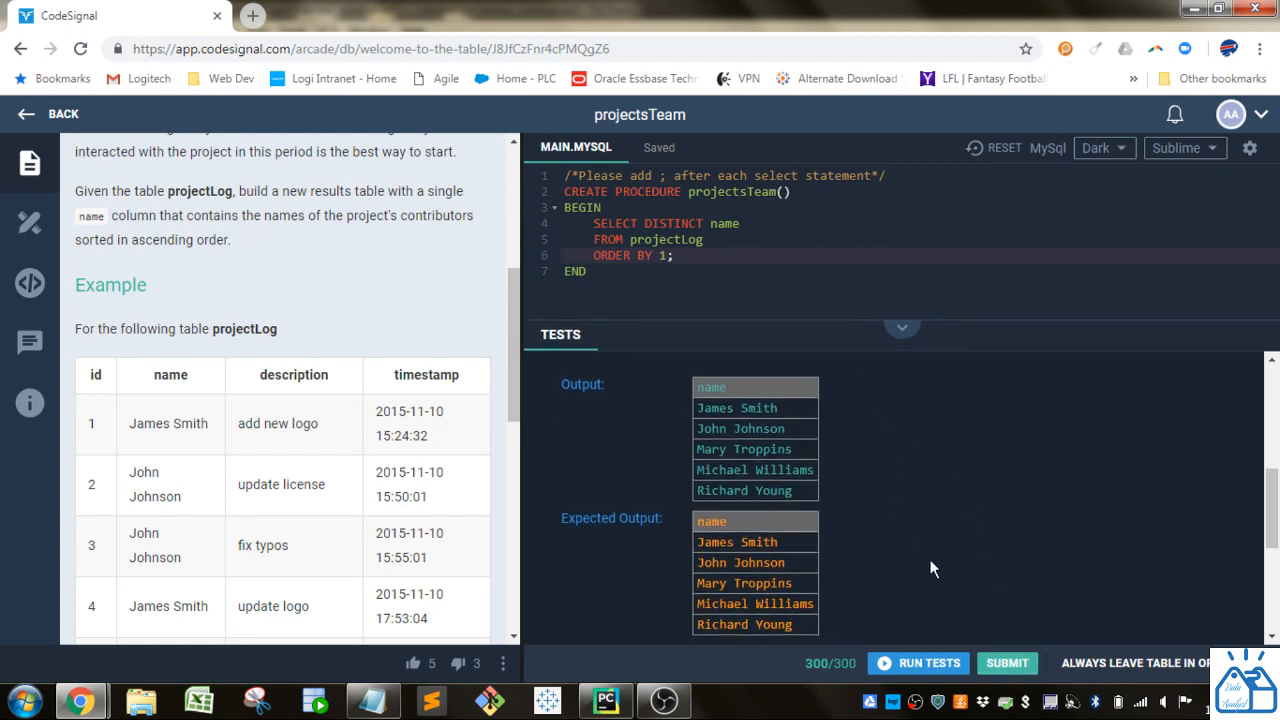
click(928, 664)
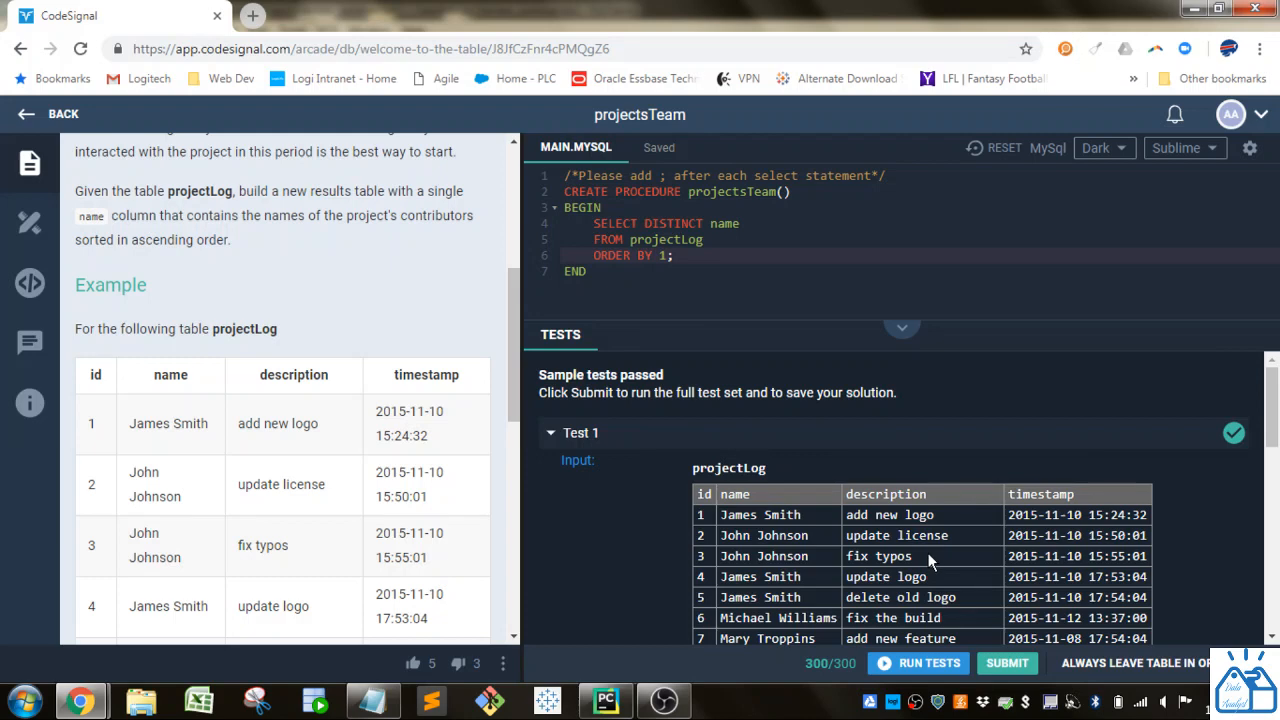